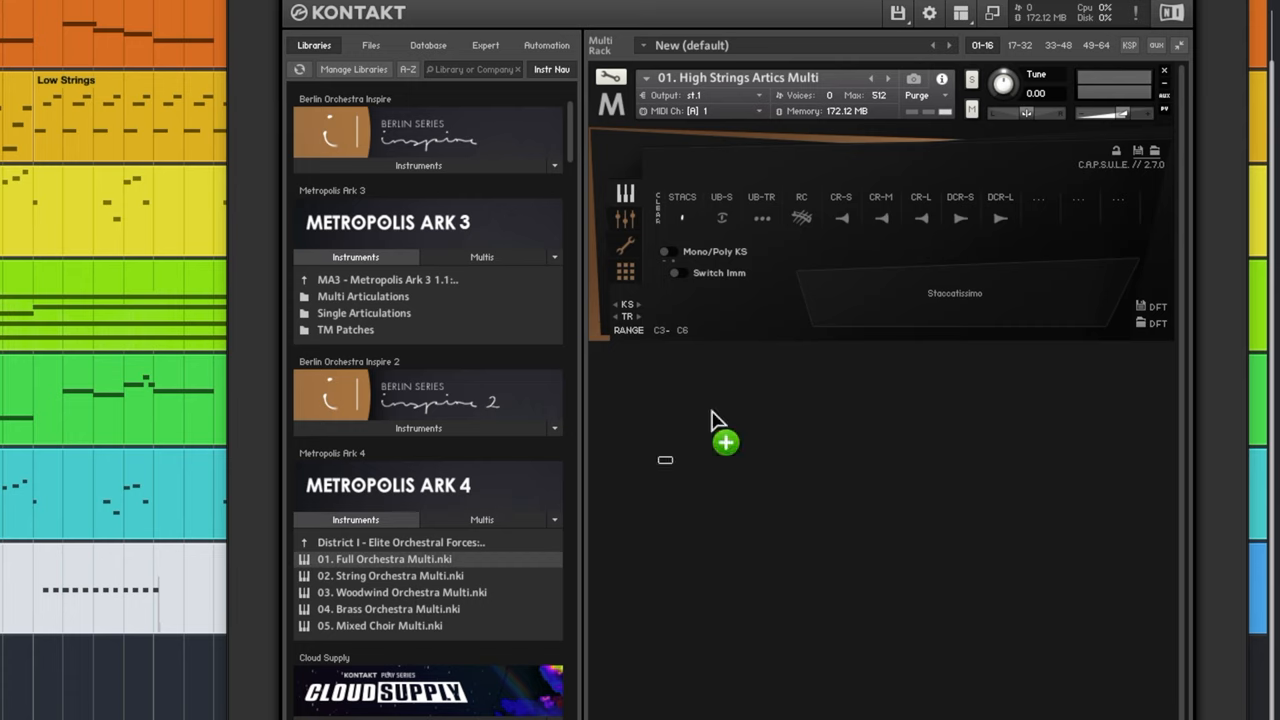
pyautogui.moveTo(875, 145)
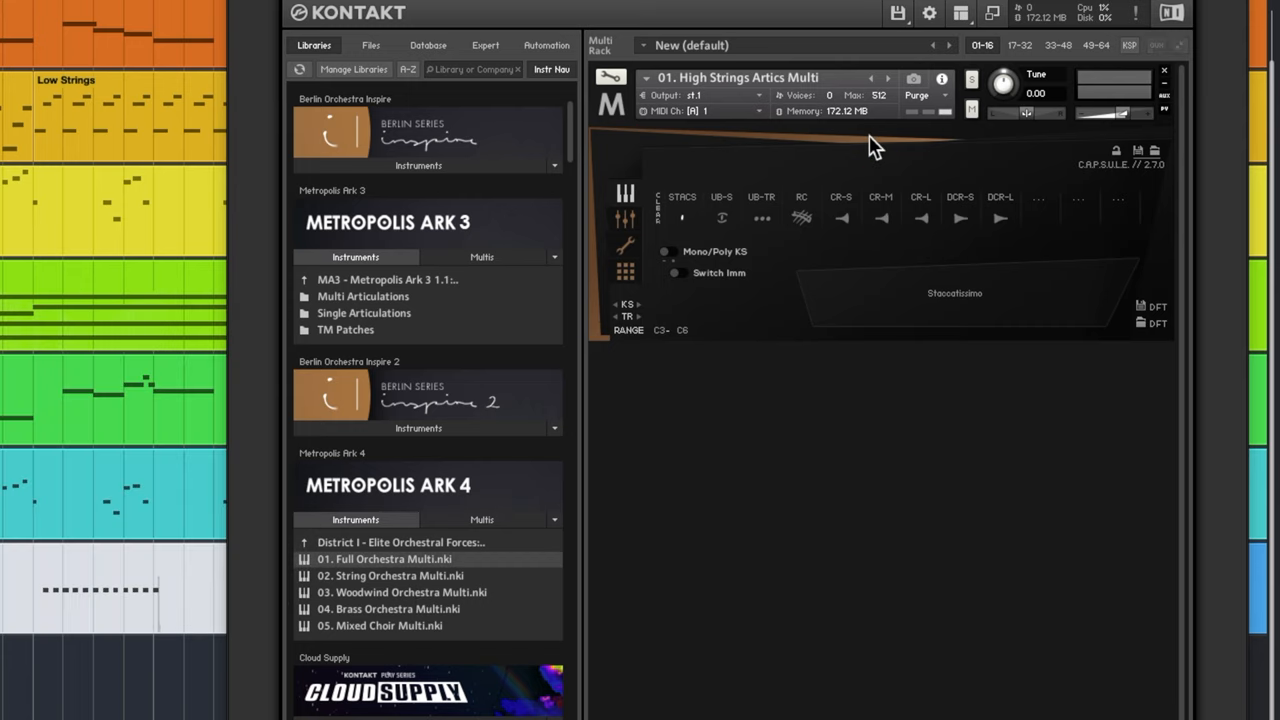
# Step: Load '01. Full Orchestra Multi.nki' from Metropolis Ark 4 with Staccatissimo articulation active
pyautogui.doubleClick(385, 558)
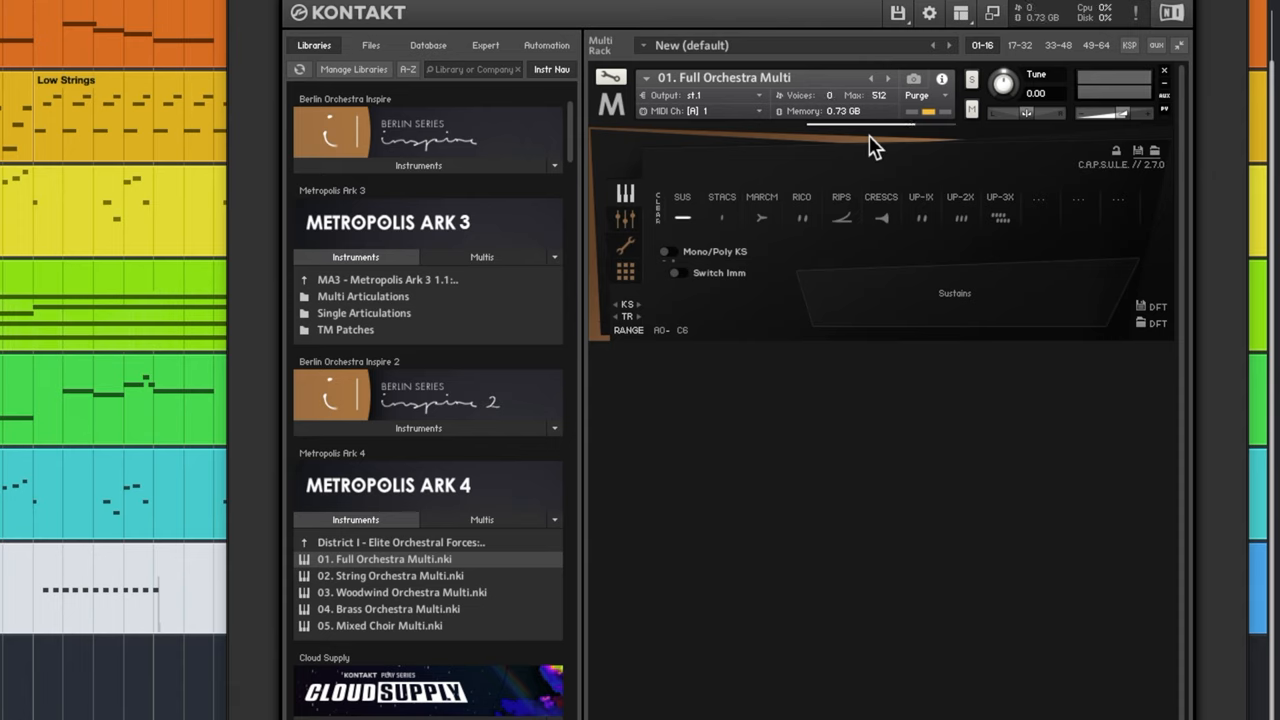
pyautogui.click(761, 217)
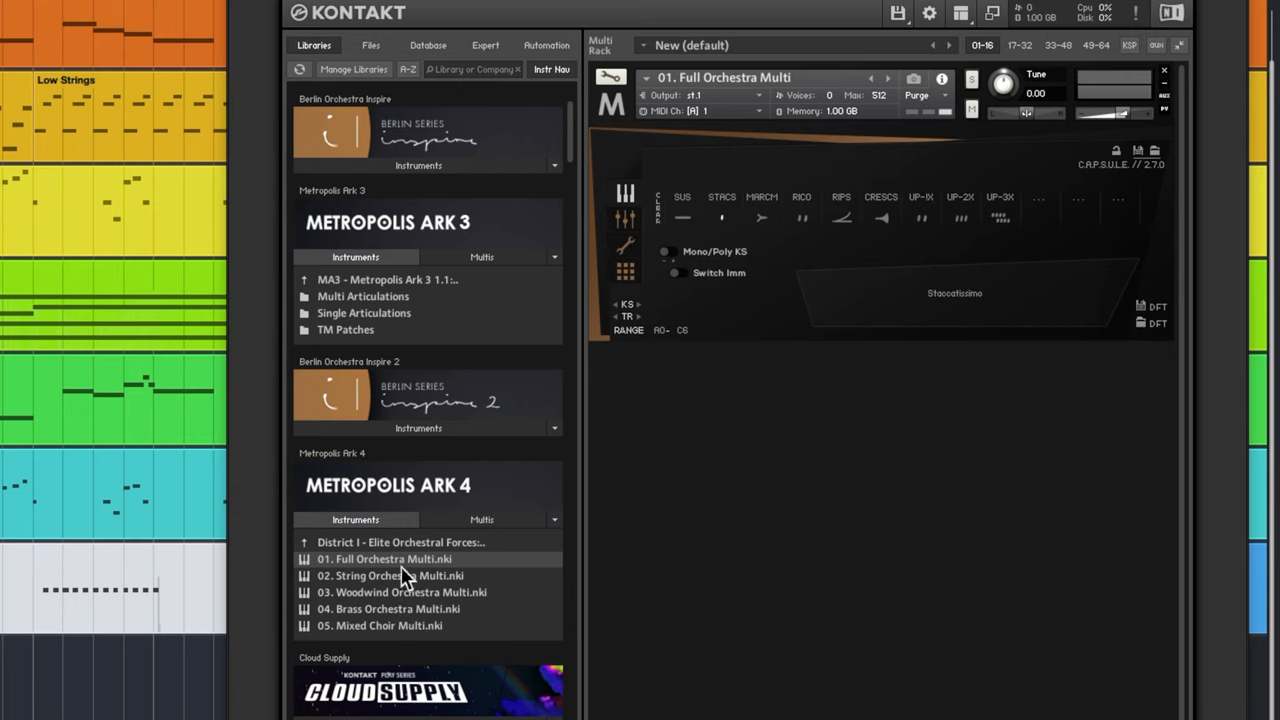
pyautogui.moveTo(418, 590)
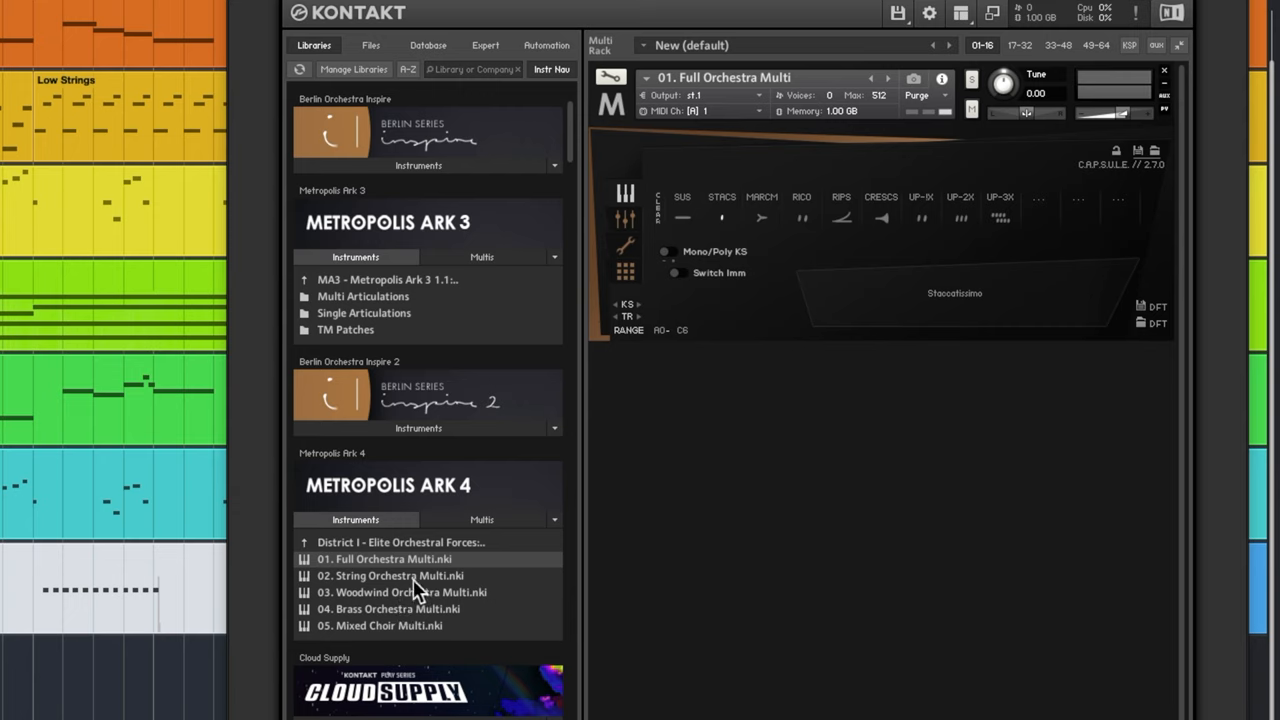
pyautogui.moveTo(444, 613)
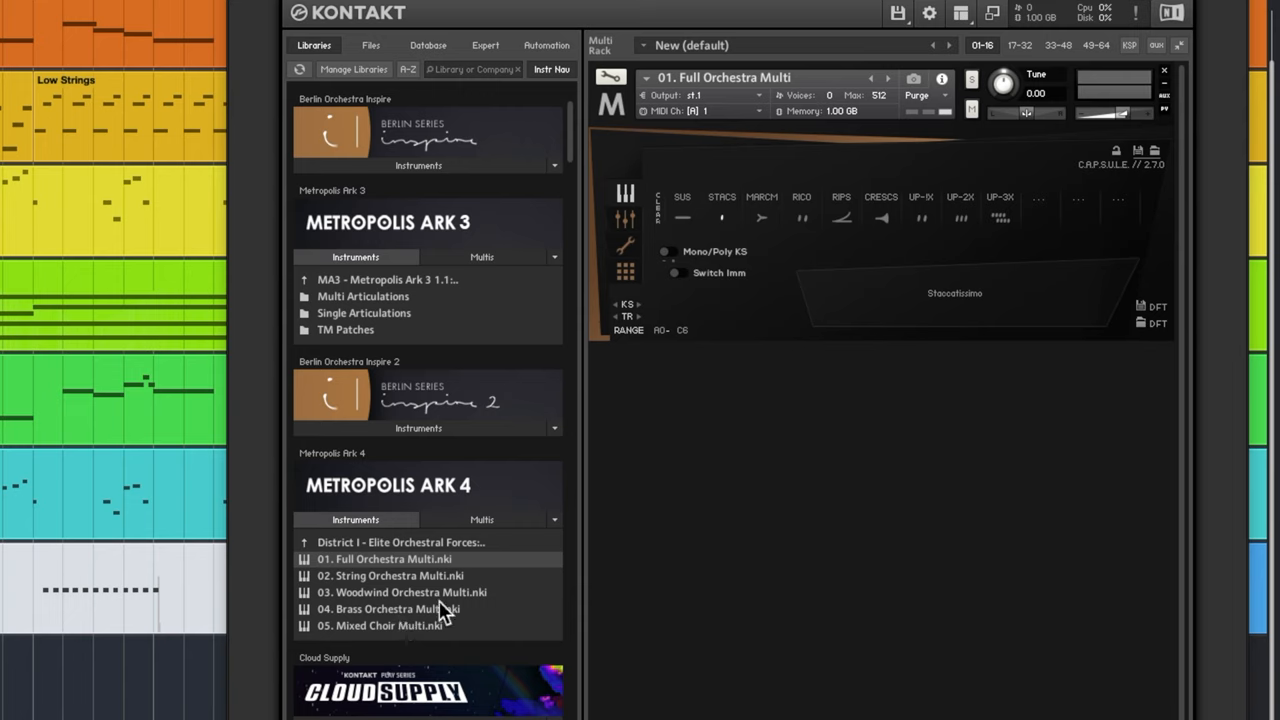
# Step: Show the District II Orchestral Sections multis in the Metropolis Ark 4 browser
pyautogui.click(304, 541)
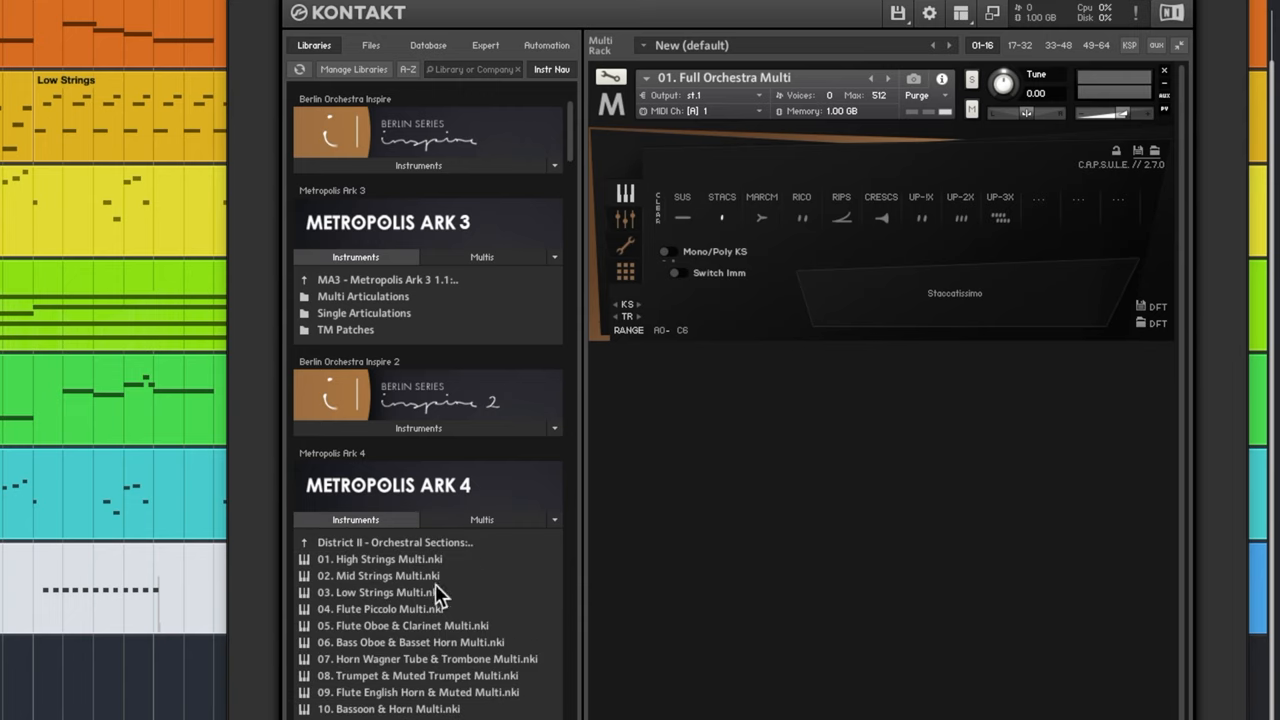
pyautogui.moveTo(429, 681)
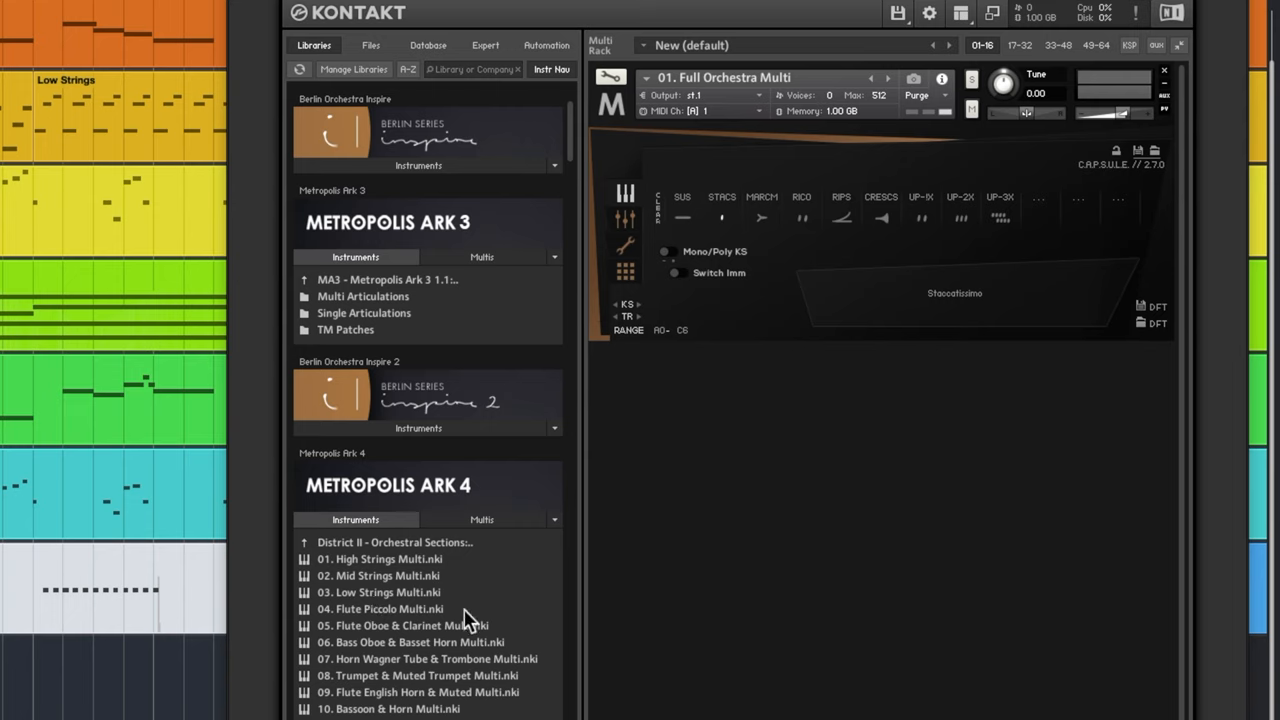
pyautogui.moveTo(423, 628)
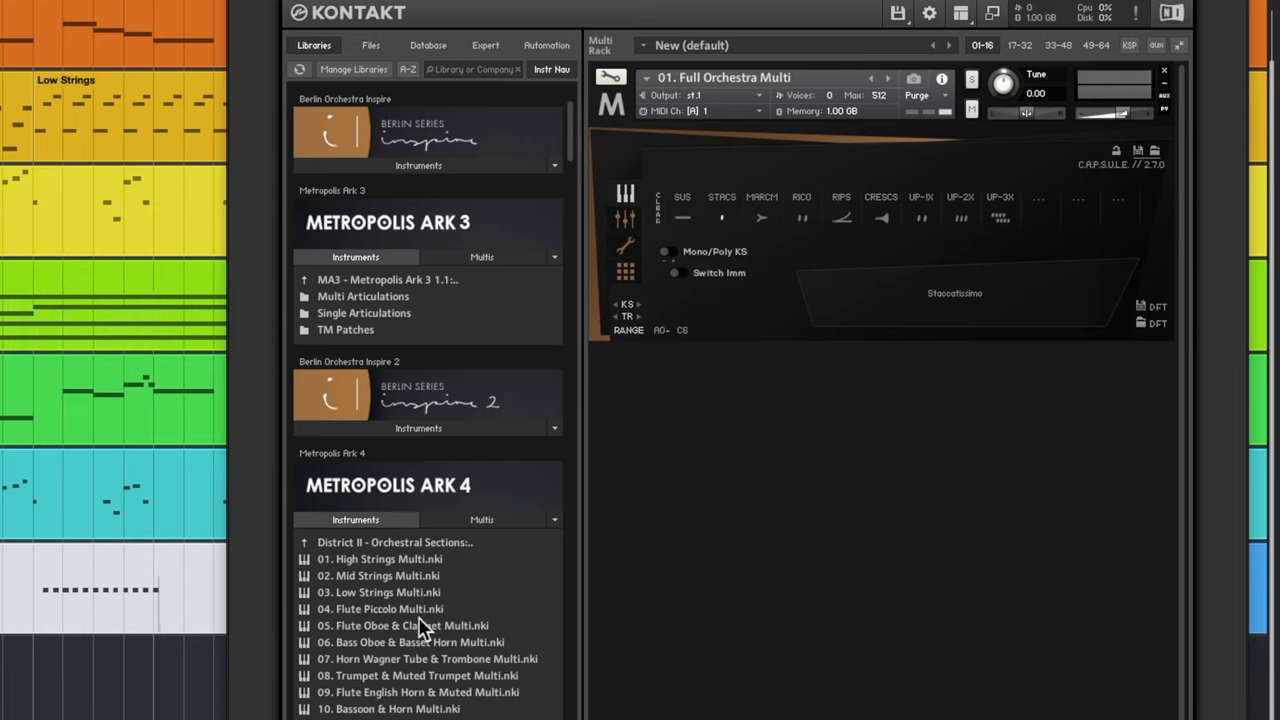
pyautogui.moveTo(458, 652)
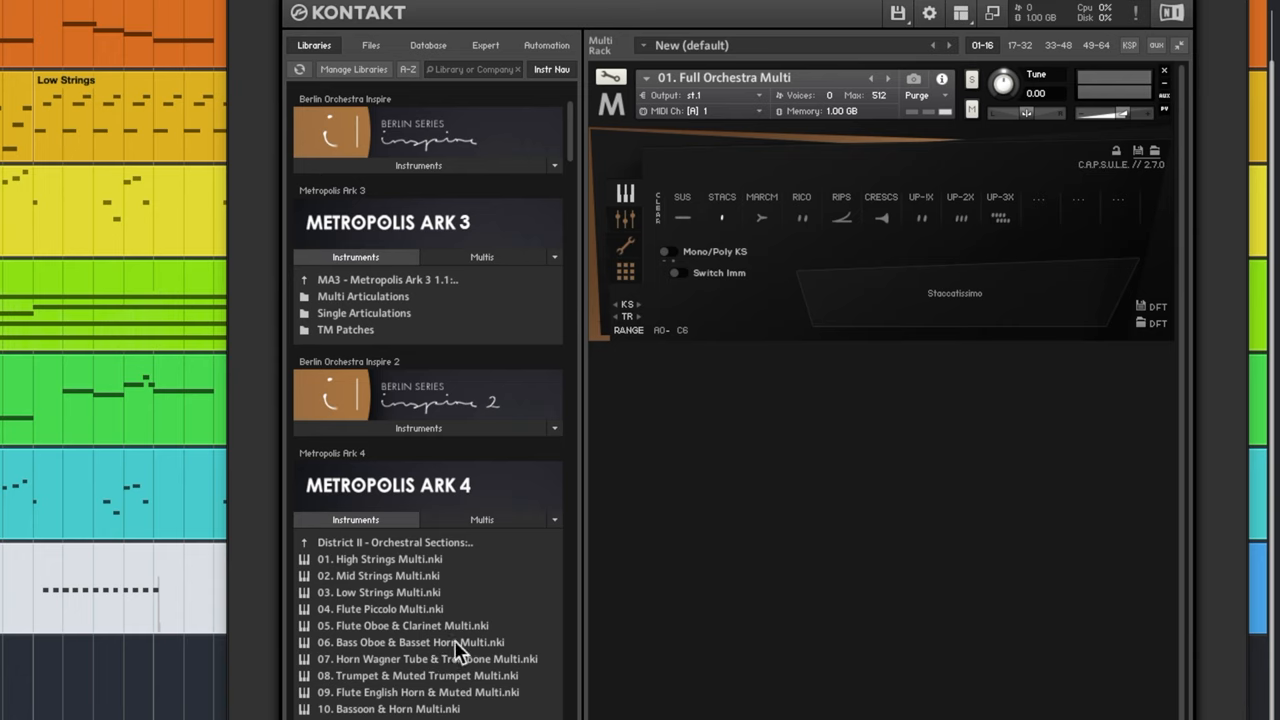
pyautogui.moveTo(348, 658)
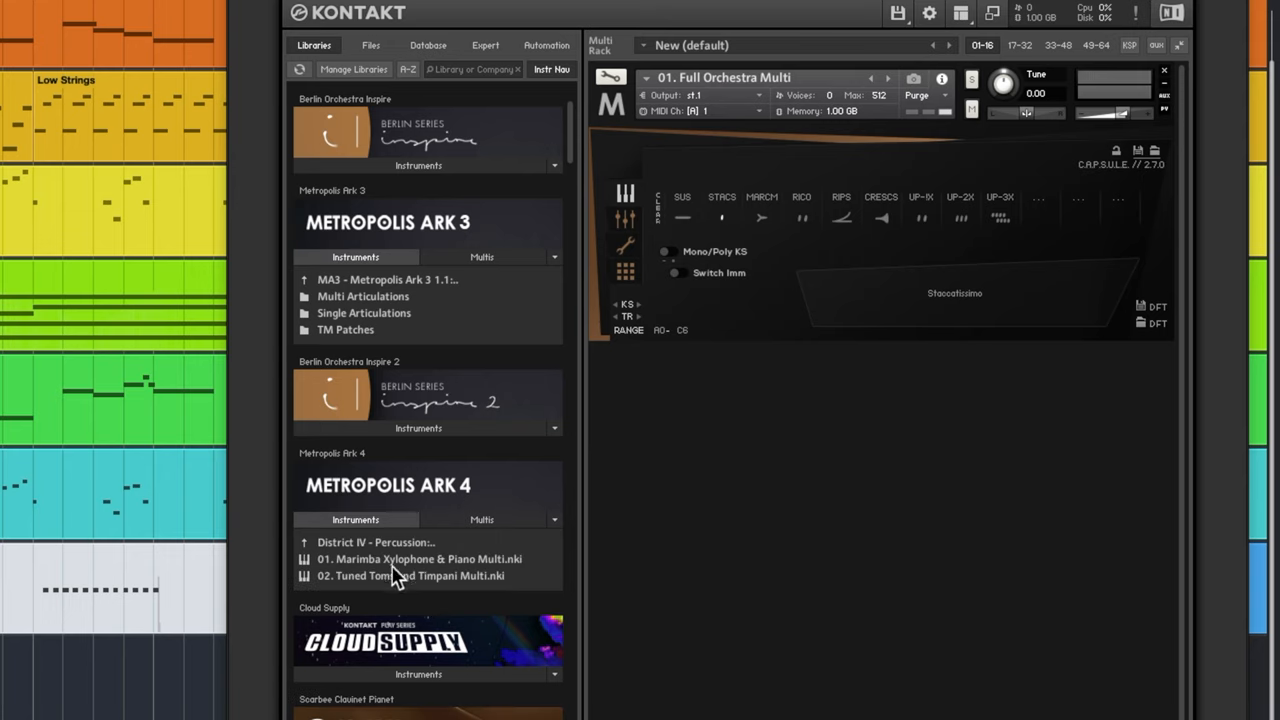
pyautogui.moveTo(510, 580)
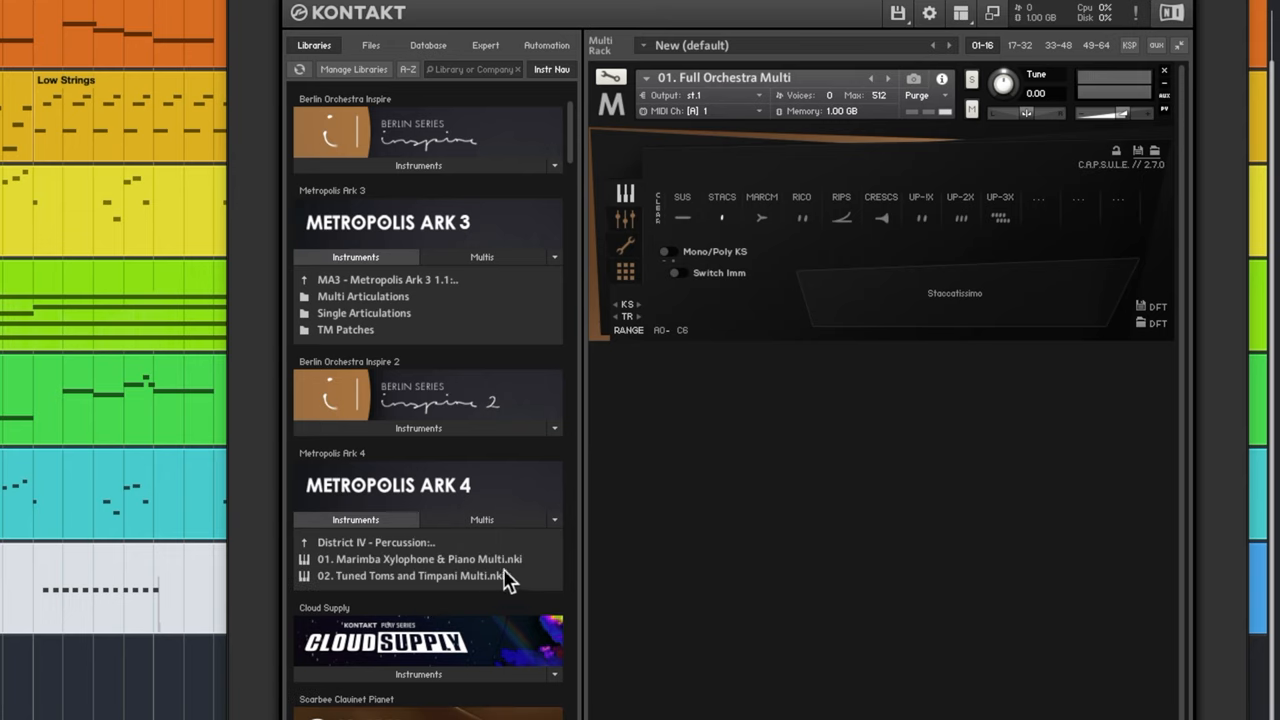
pyautogui.moveTo(378, 553)
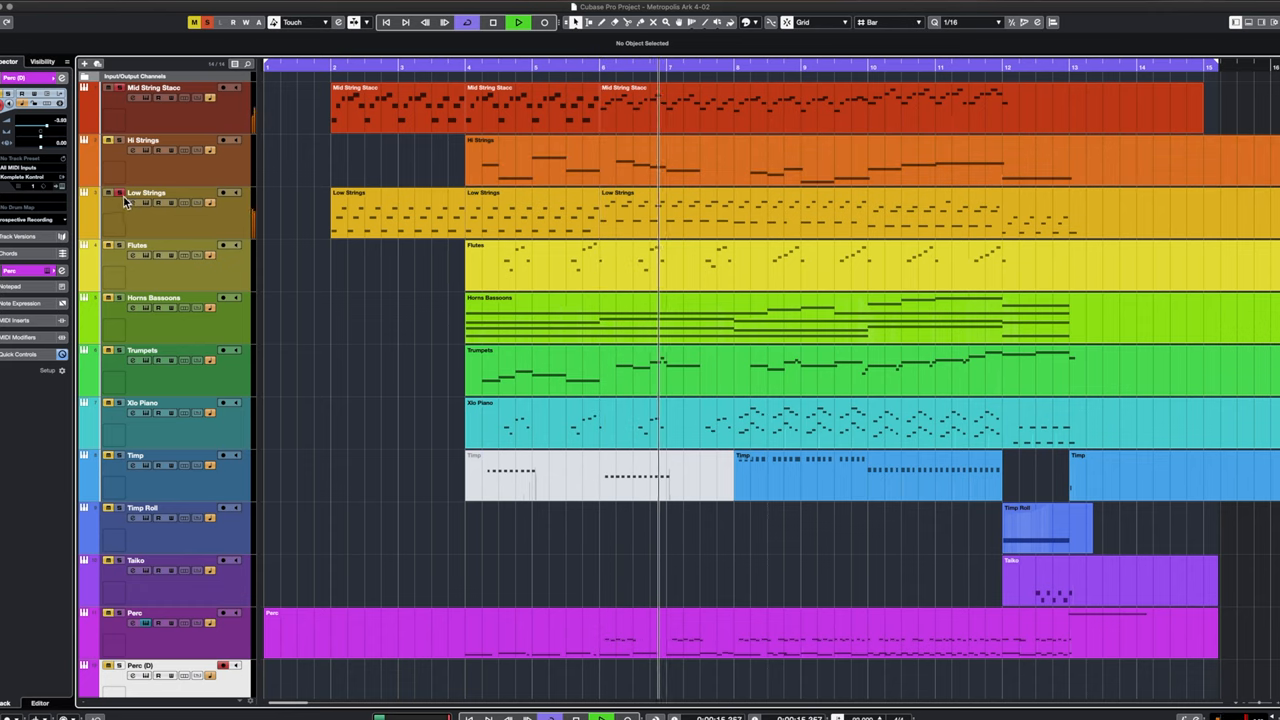
# Step: Start playback of the Metropolis Ark 4 arrangement and select the Low Strings track
pyautogui.click(493, 22)
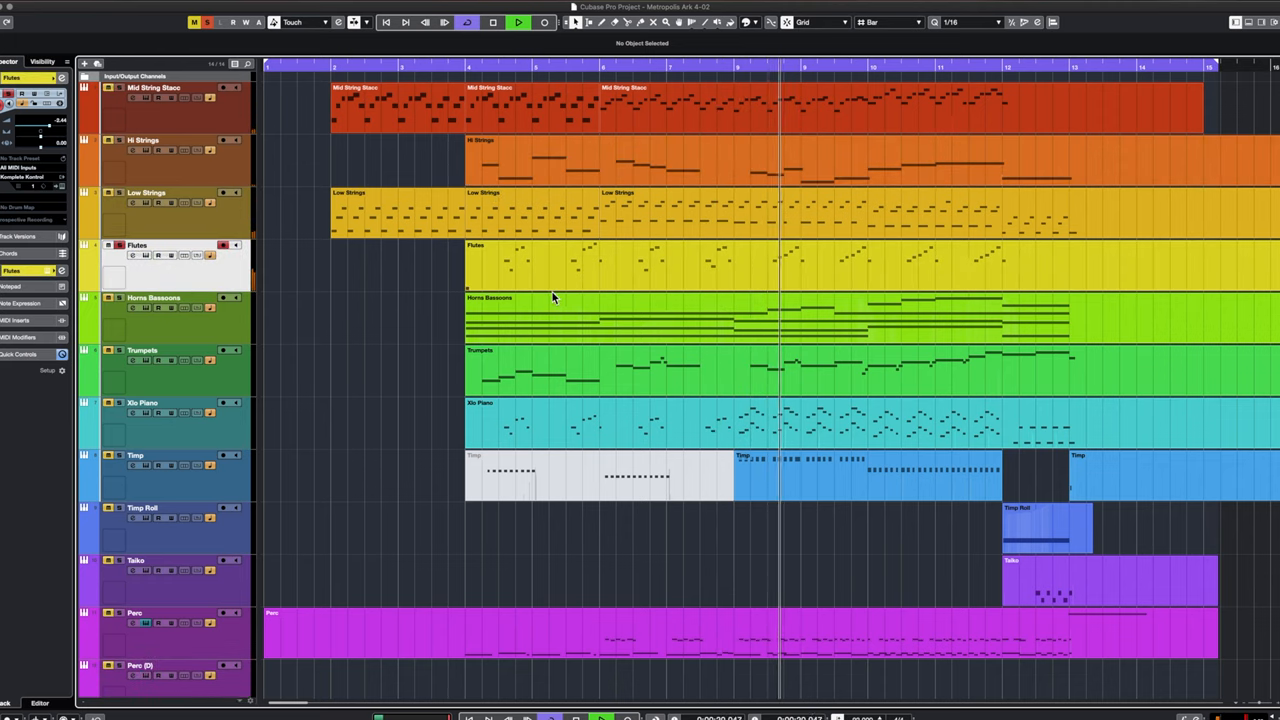
pyautogui.click(518, 22)
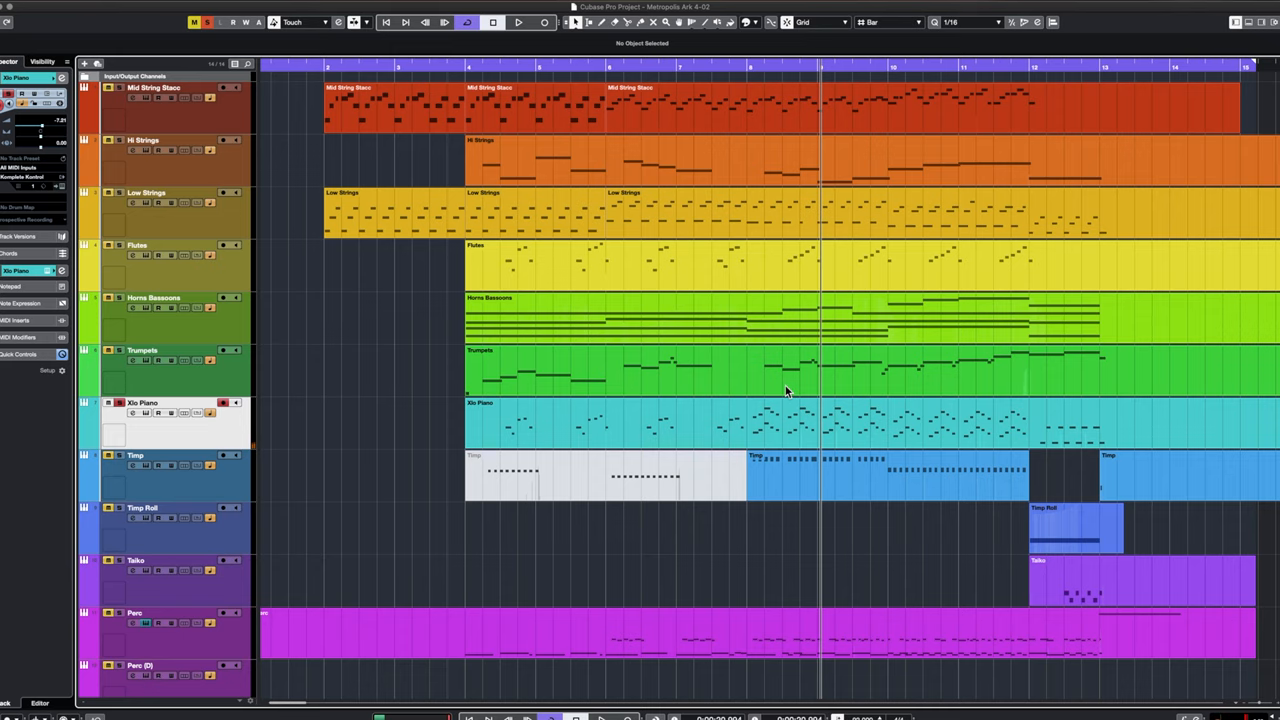
pyautogui.moveTo(490, 505)
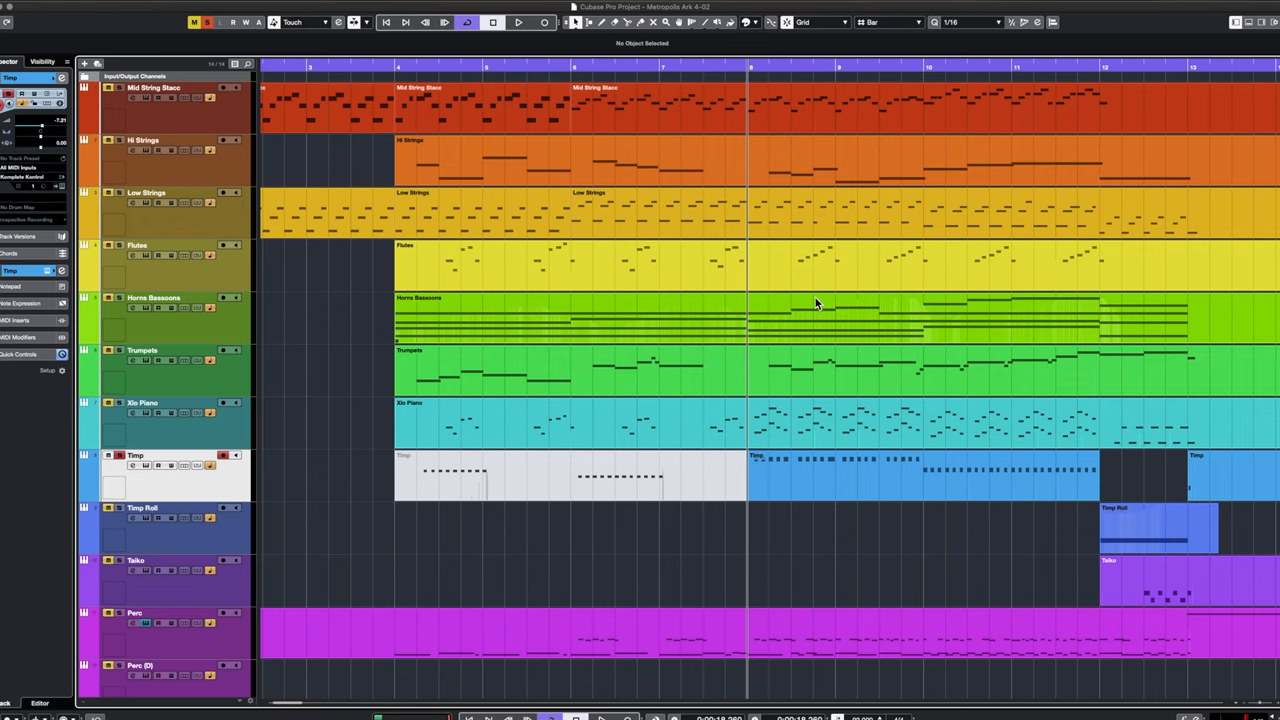
pyautogui.moveTo(851, 299)
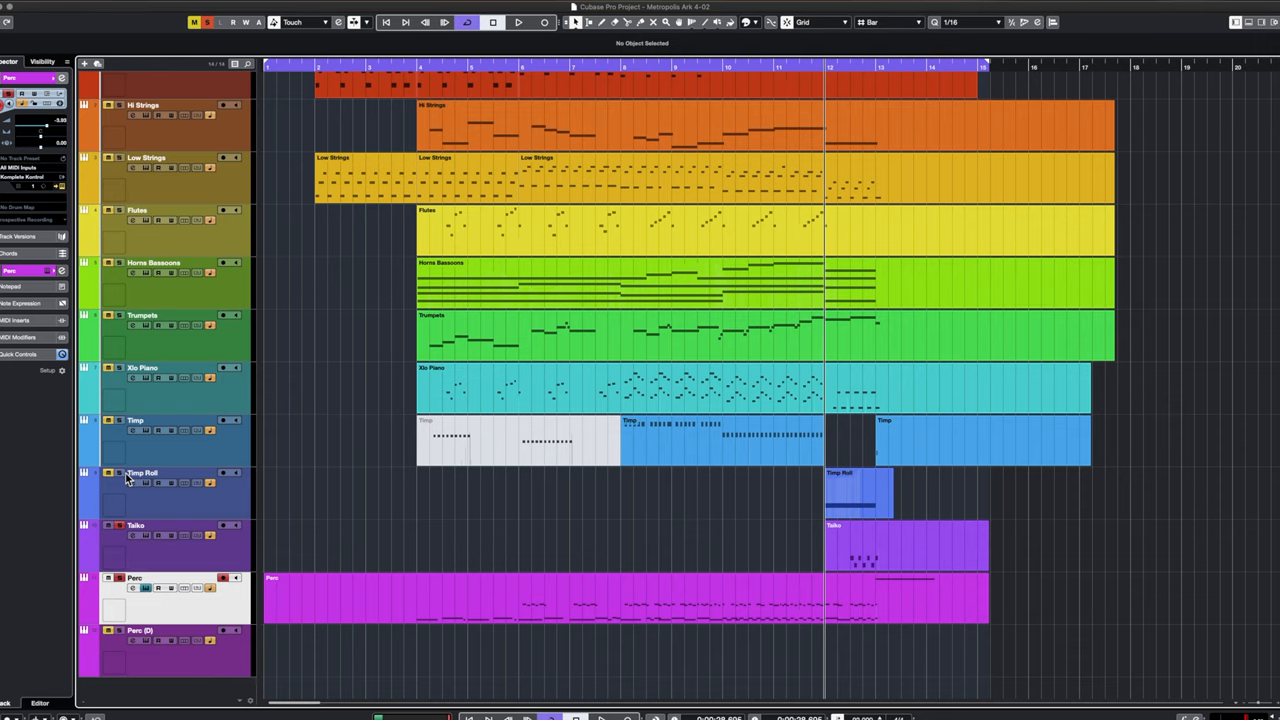
# Step: Select the Timp Roll track and its part while the arrangement plays
pyautogui.click(857, 490)
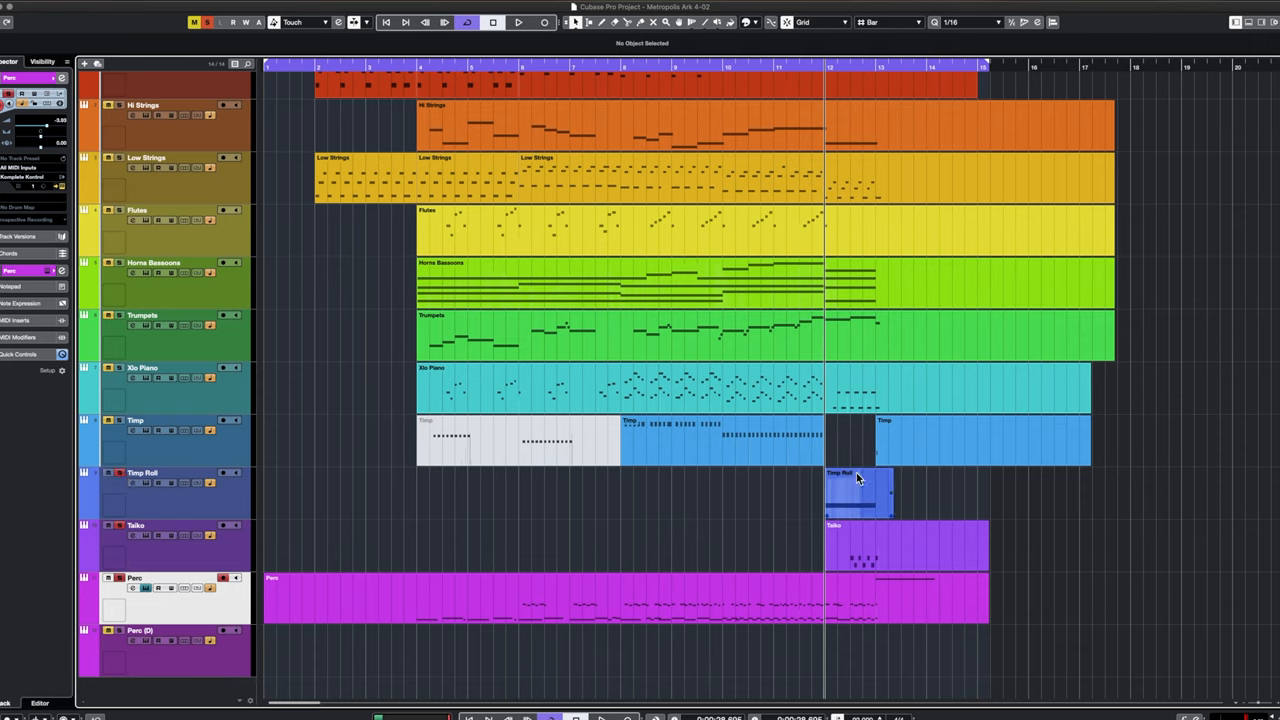
pyautogui.click(518, 22)
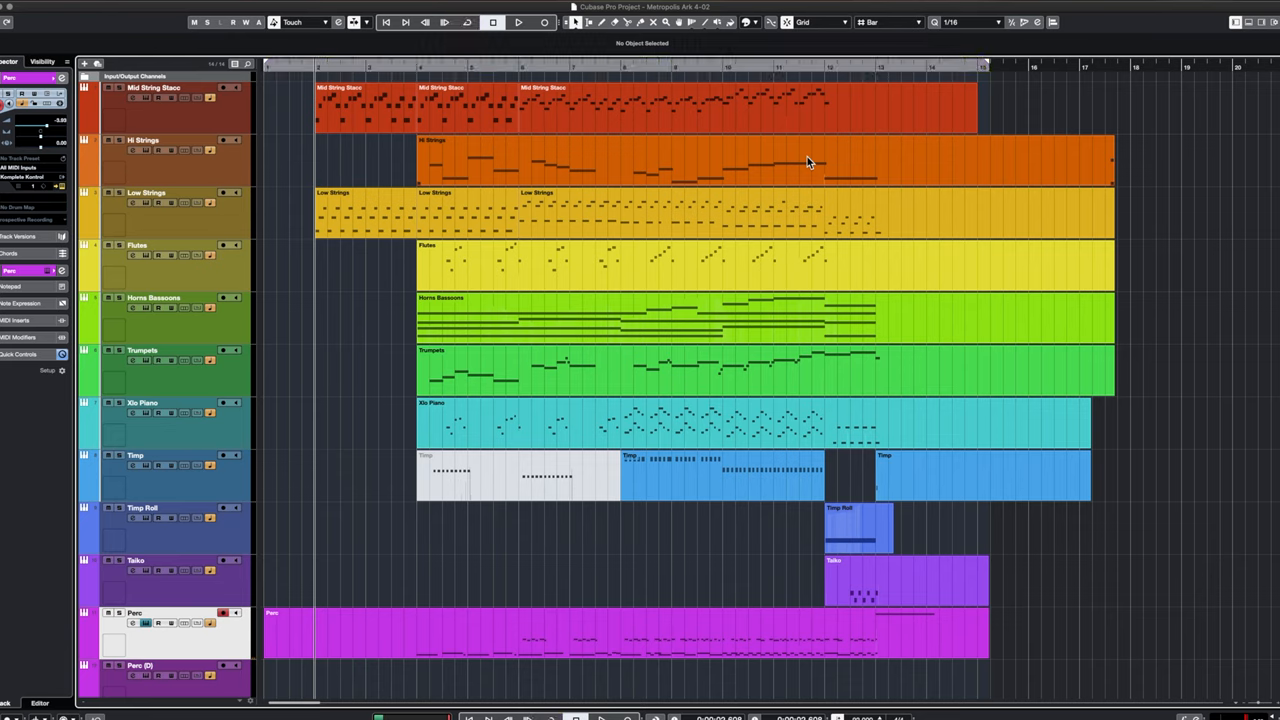
# Step: Restart playback and open the Flutes MIDI event in the lower-zone Key Editor
pyautogui.click(518, 22)
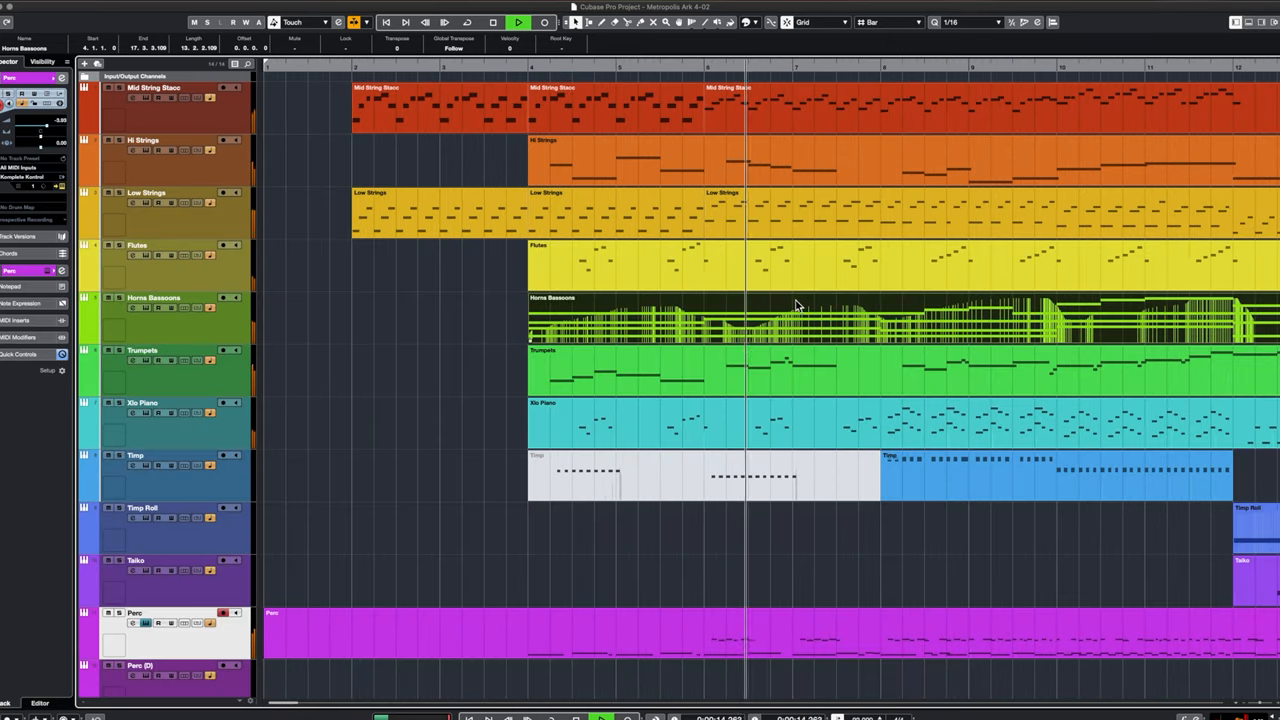
pyautogui.doubleClick(650, 270)
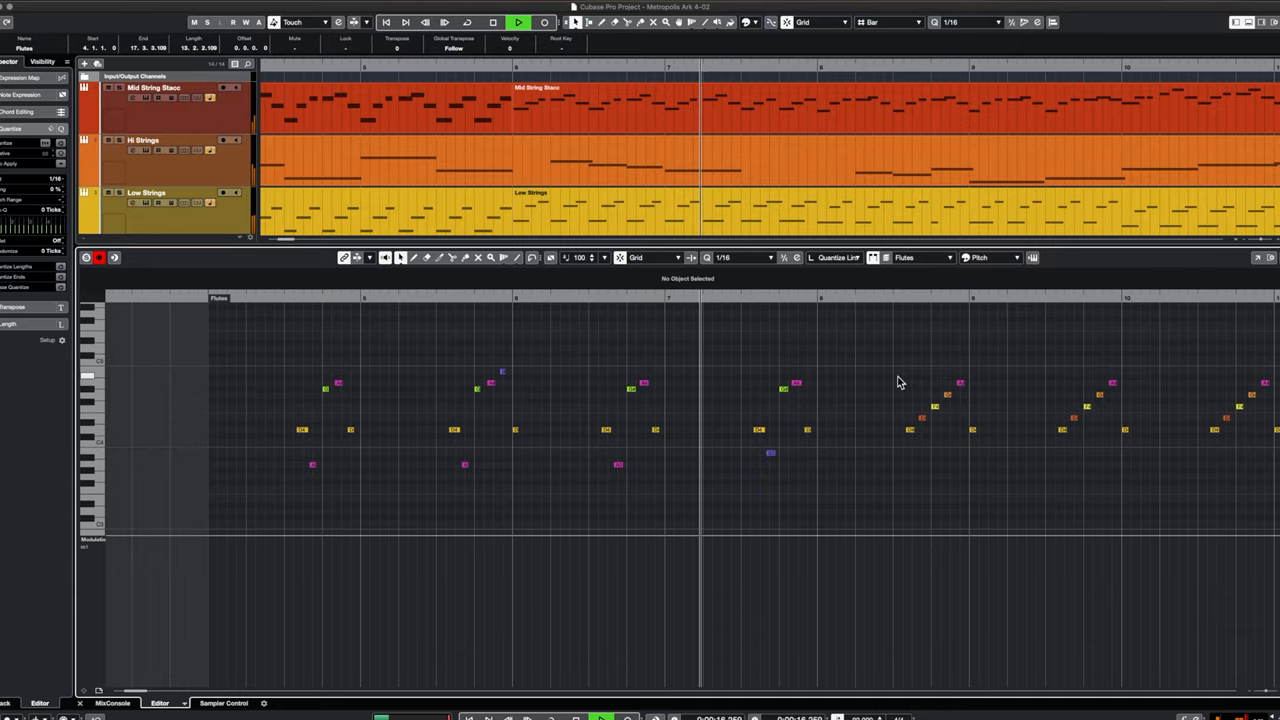